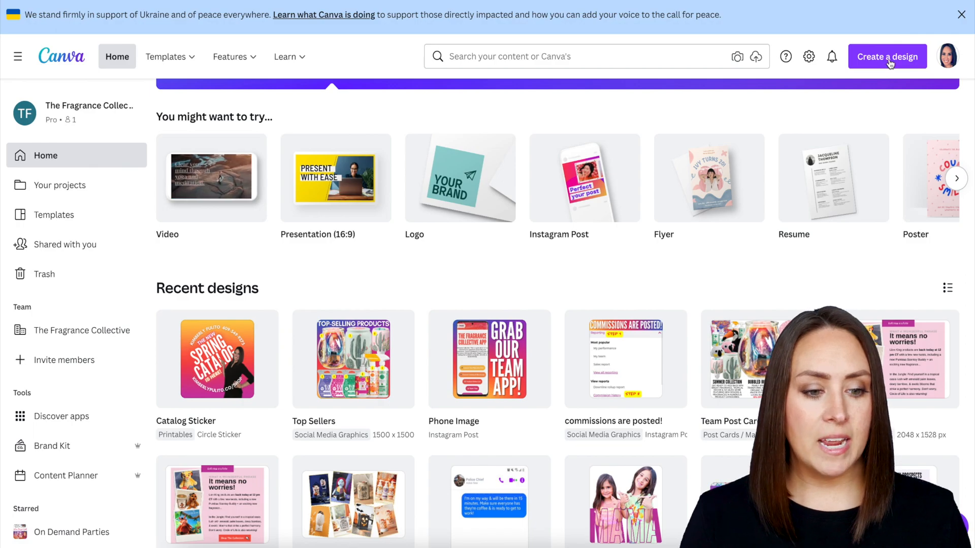
Step: Create a custom-size blank design of 8.5 × 11 inches
click(887, 56)
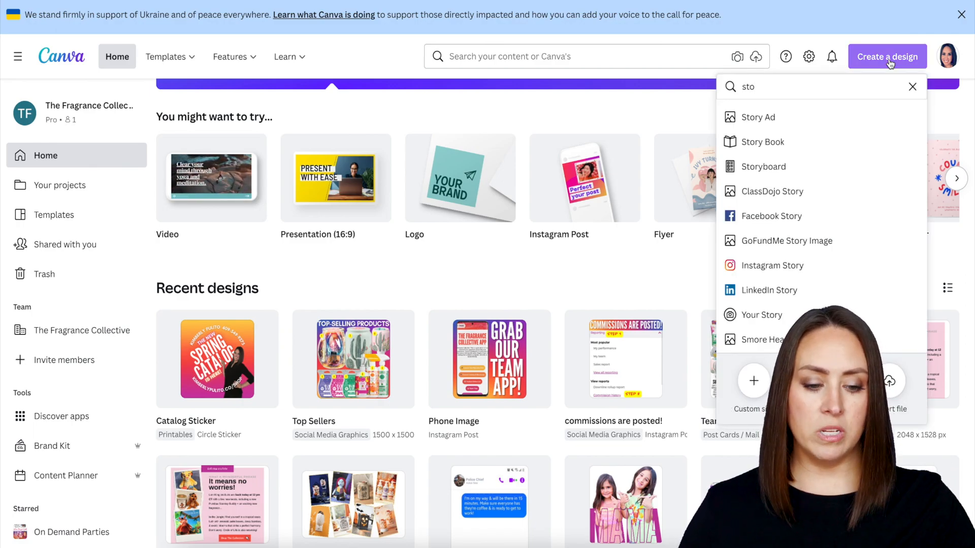
mouse_move(858, 249)
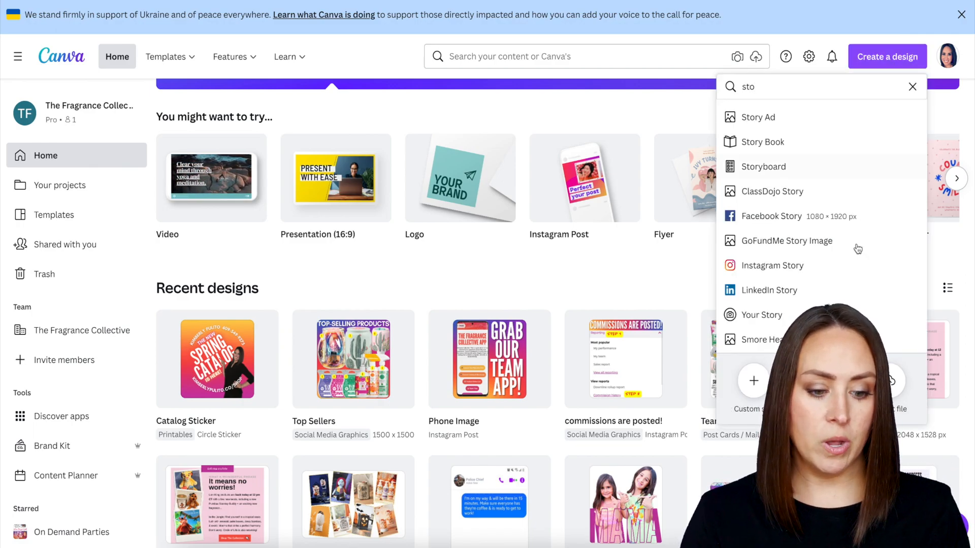
click(753, 380)
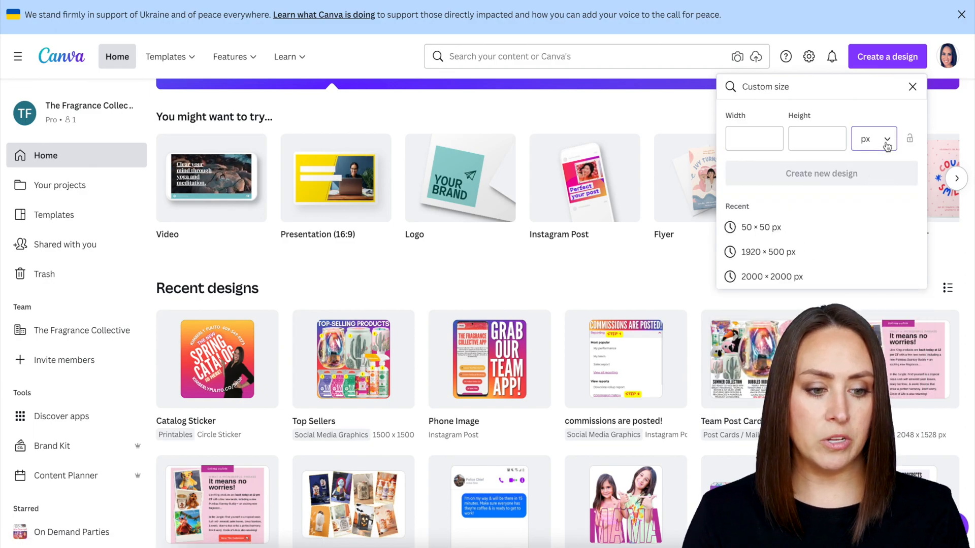
text(8)
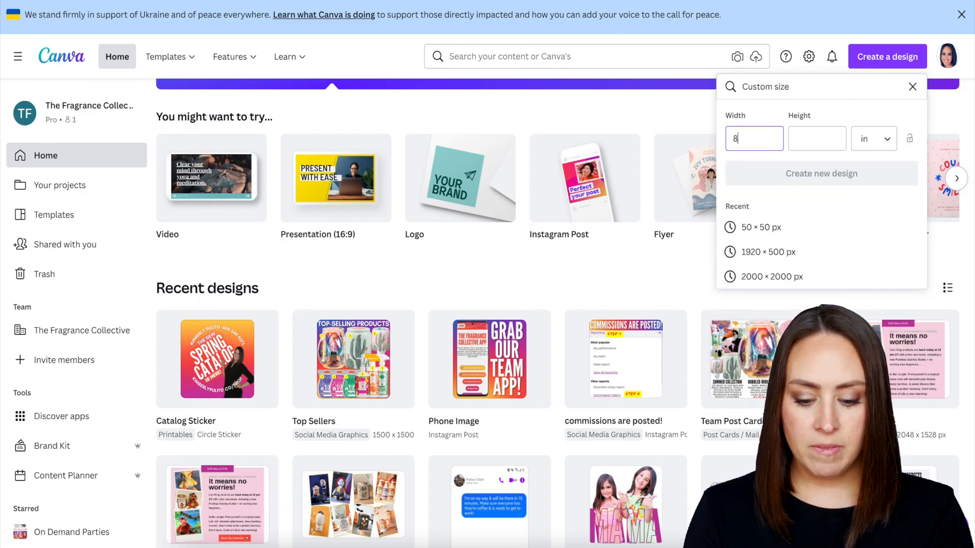
text(11)
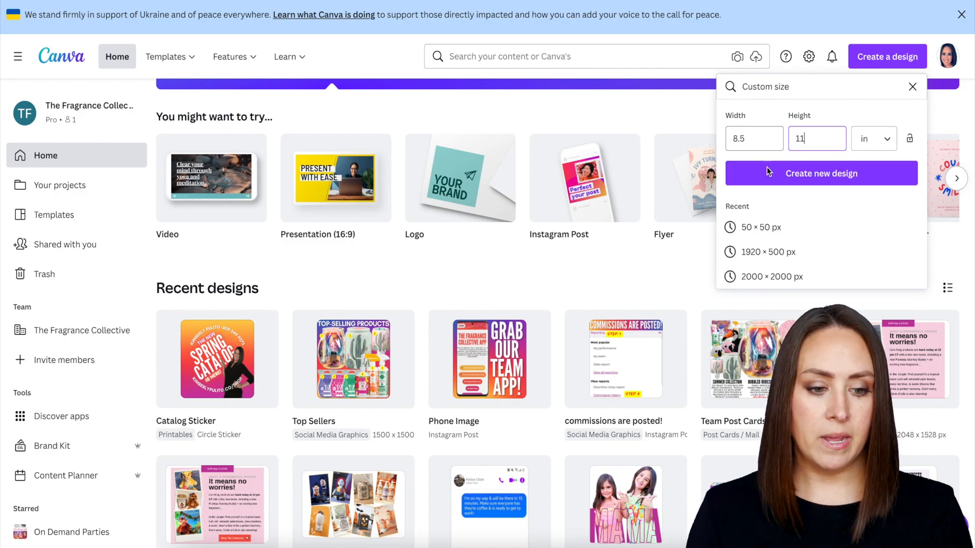
click(821, 173)
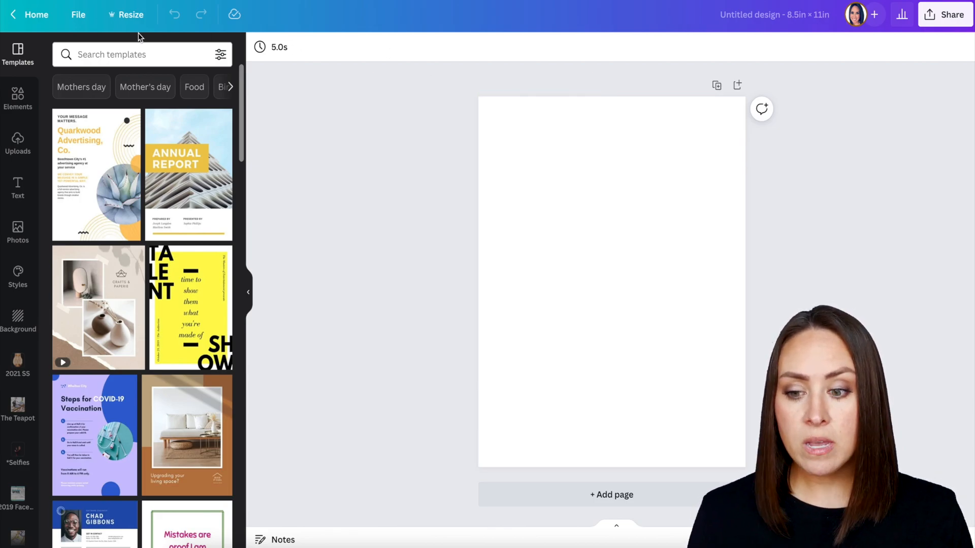
Step: Search Elements for 'gradient' and 'transparent gradient', then delete the trial gradient
click(18, 98)
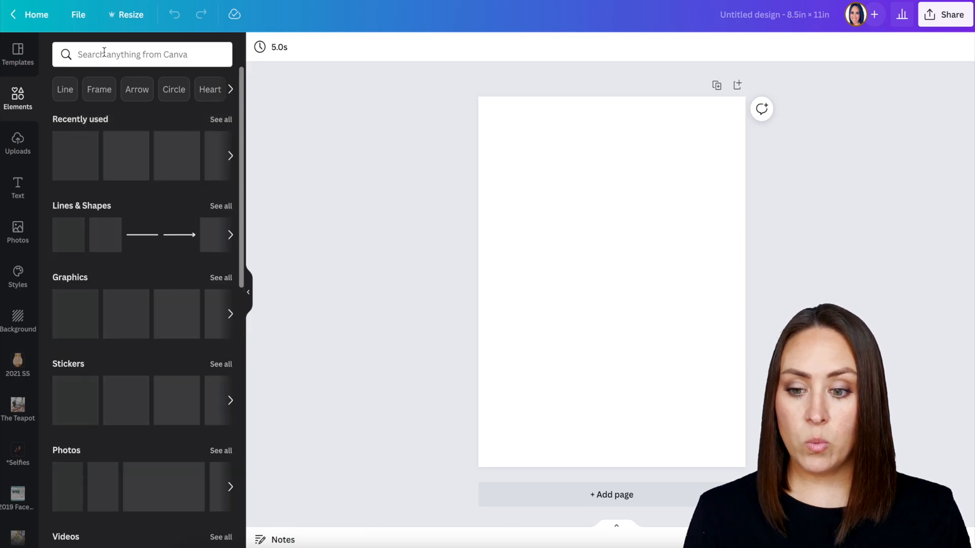
text(graie)
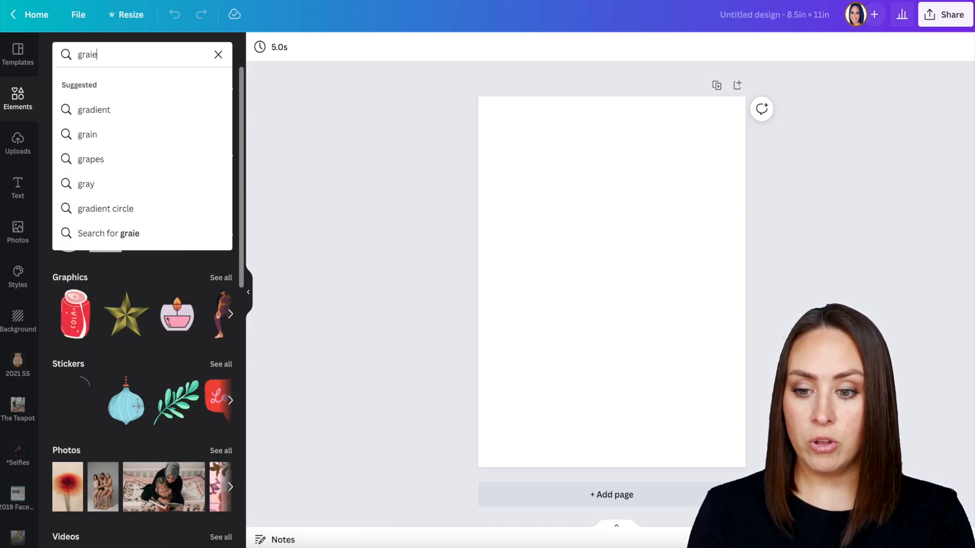
click(94, 110)
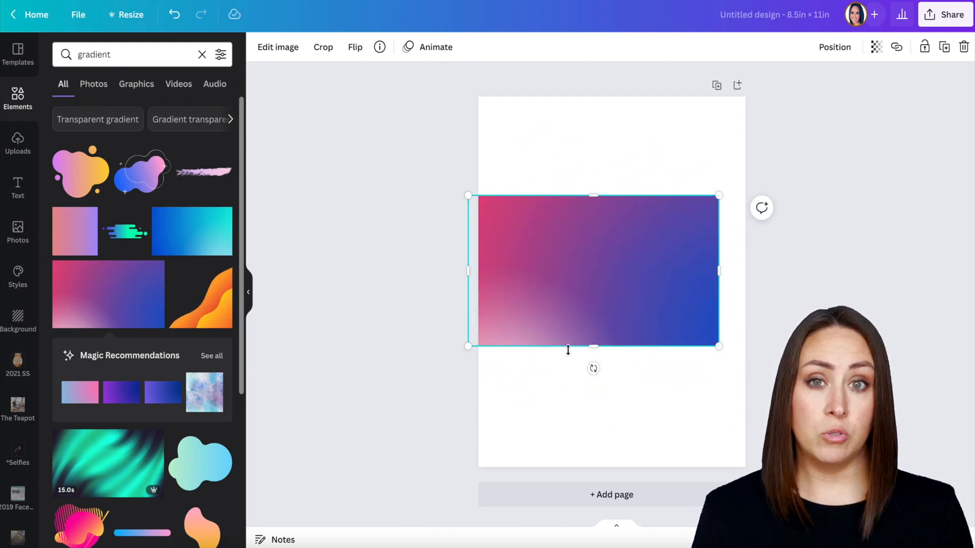
click(125, 54)
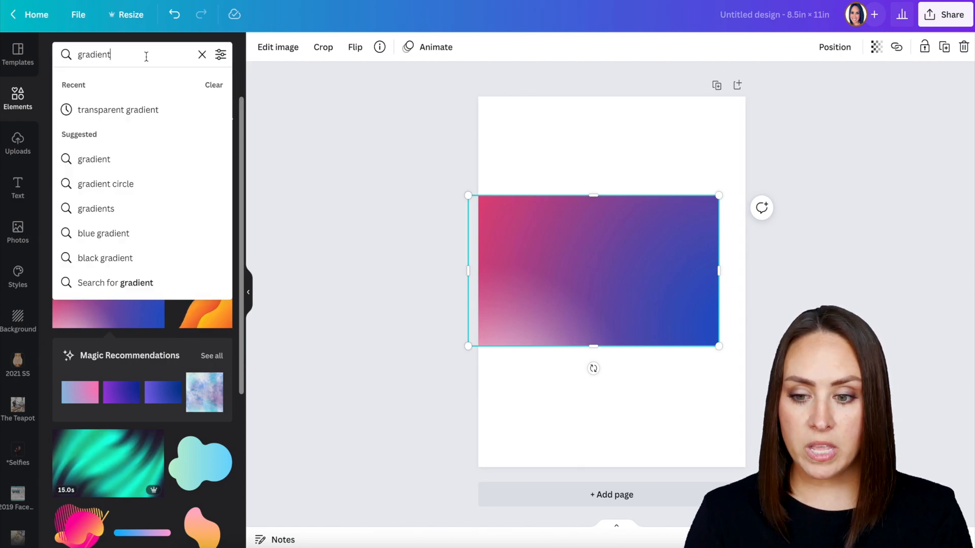
click(117, 110)
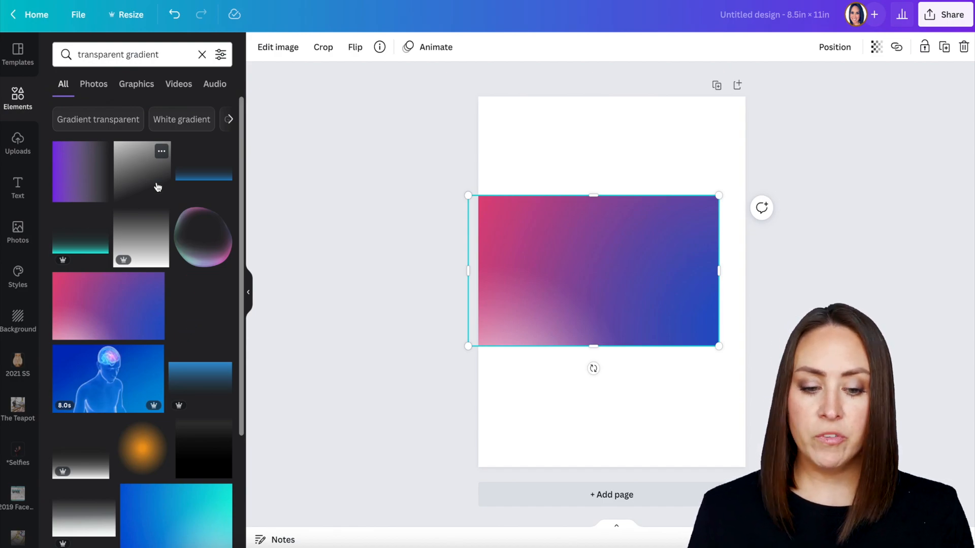
click(459, 237)
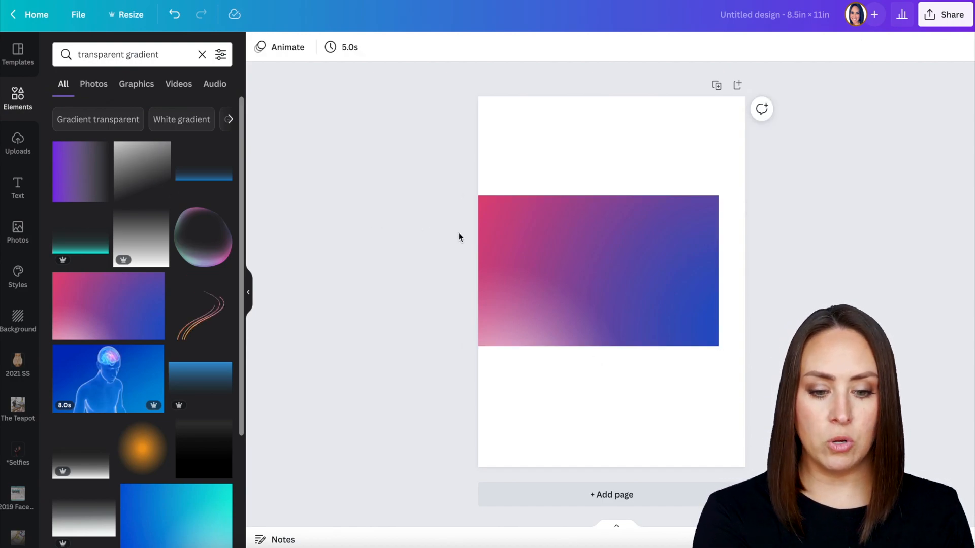
key(delete)
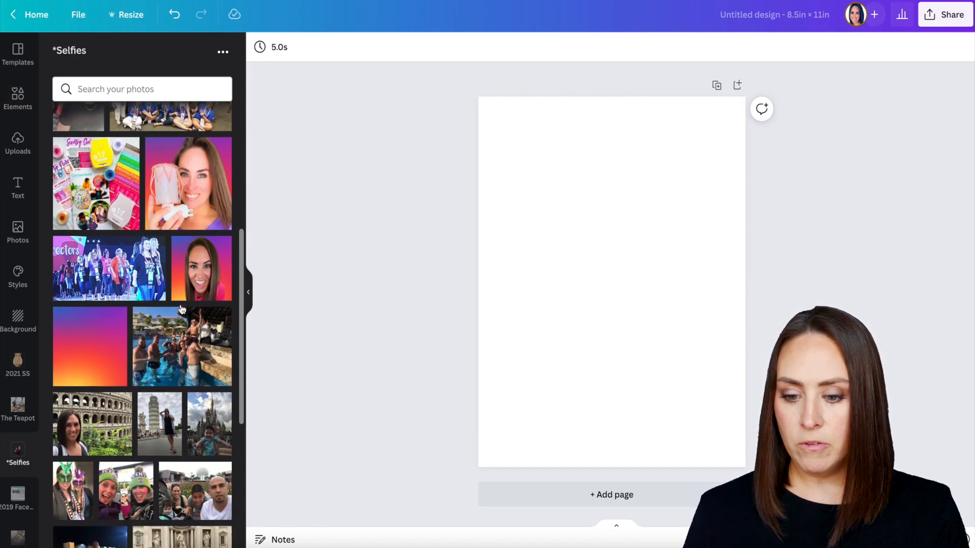
Step: Add the uploaded gradient photo as the full-page background
click(89, 346)
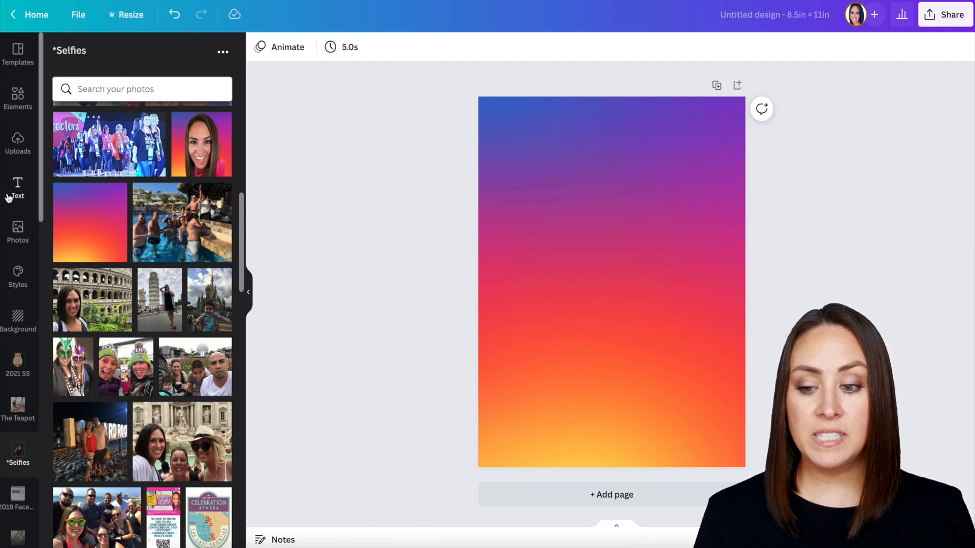
mouse_move(432, 261)
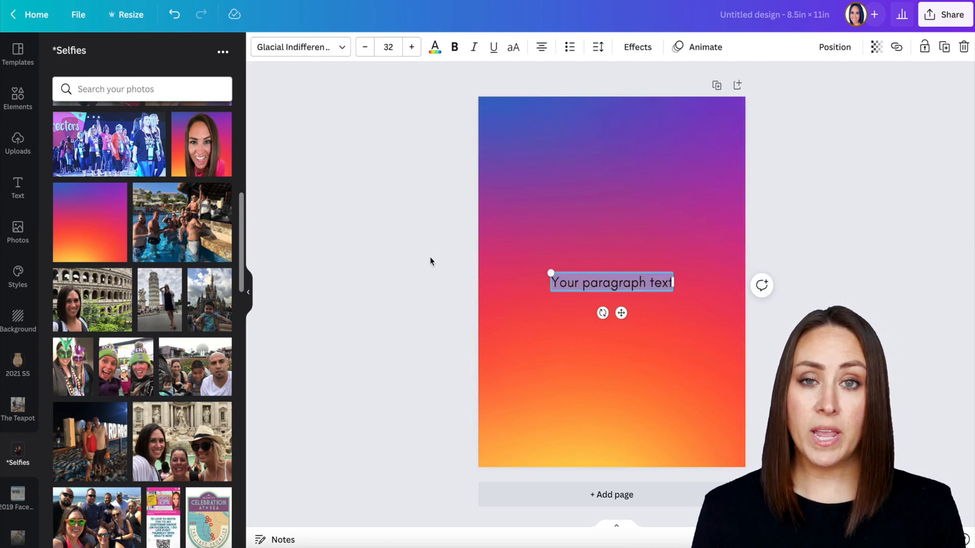
Step: Add the title 'The fragrance collective' in League Gothic, set to uppercase
text(The fragrance colelct)
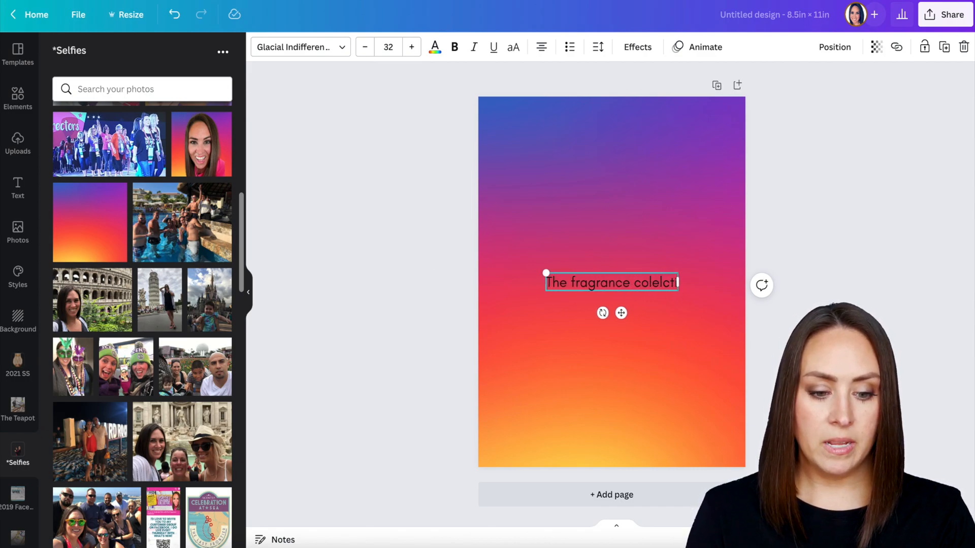
text(ollective)
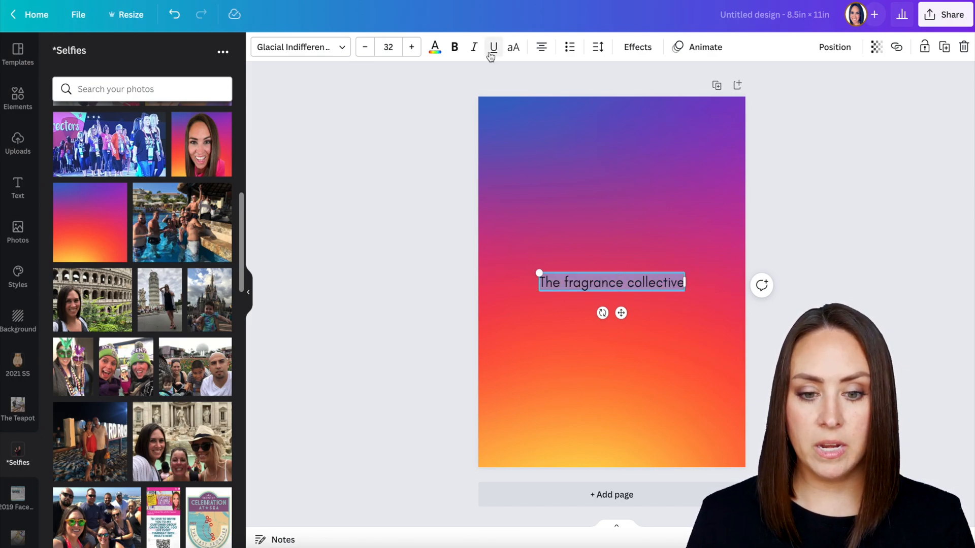
click(298, 46)
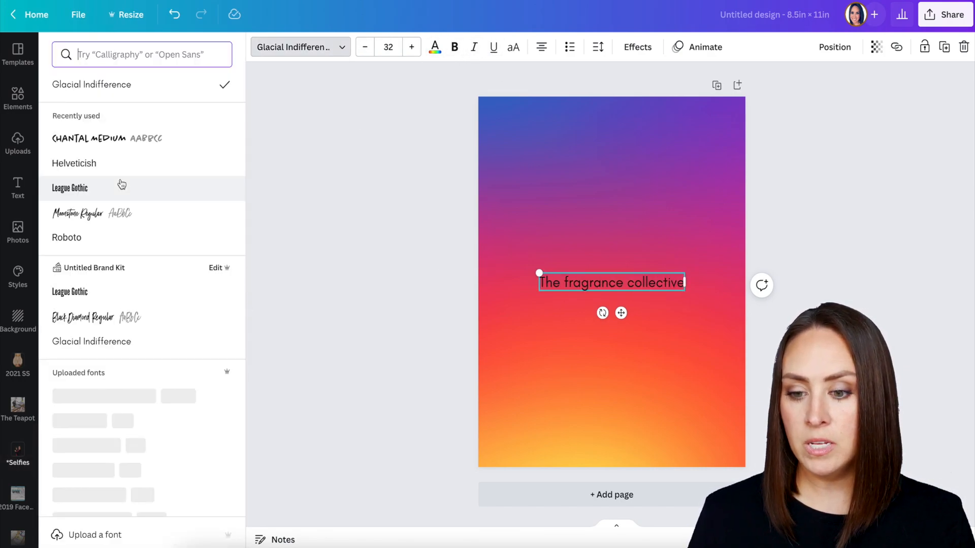
click(70, 188)
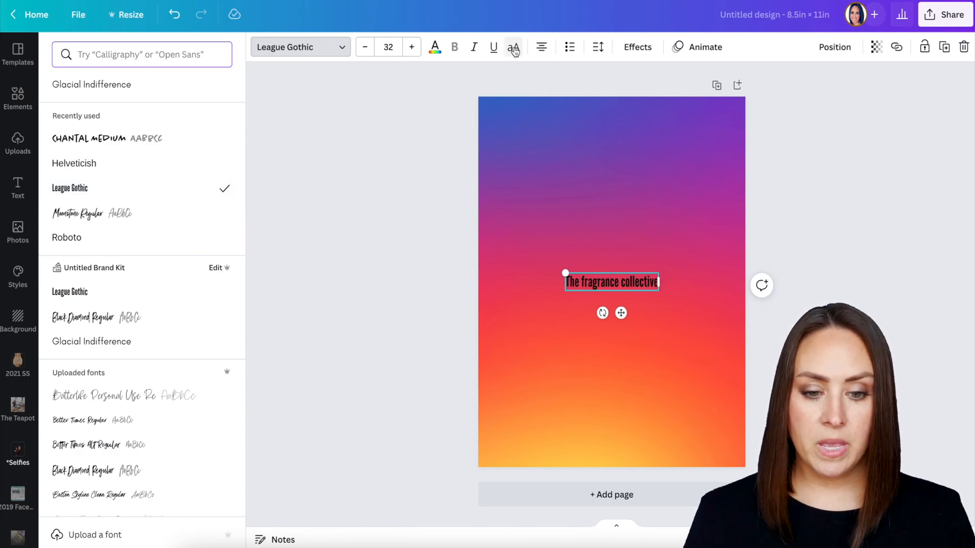
click(514, 46)
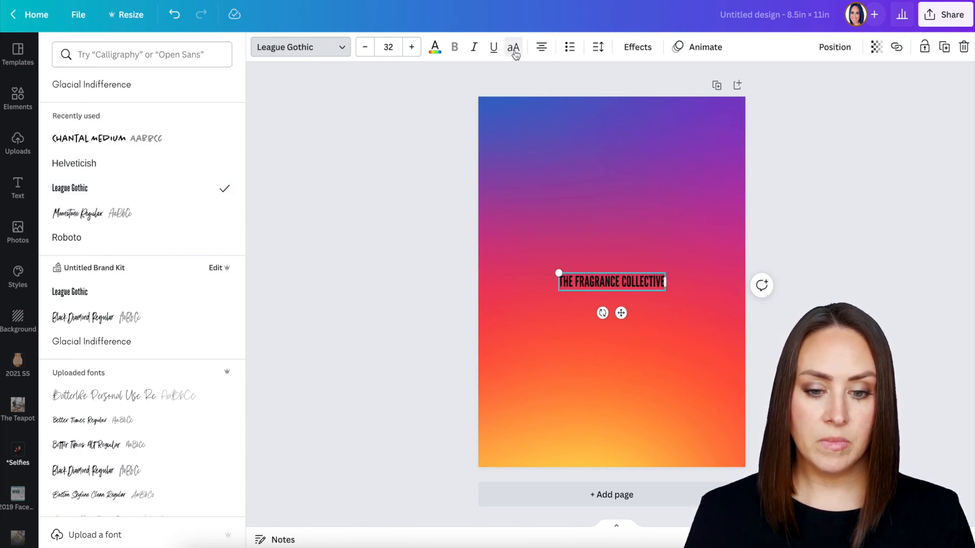
click(434, 47)
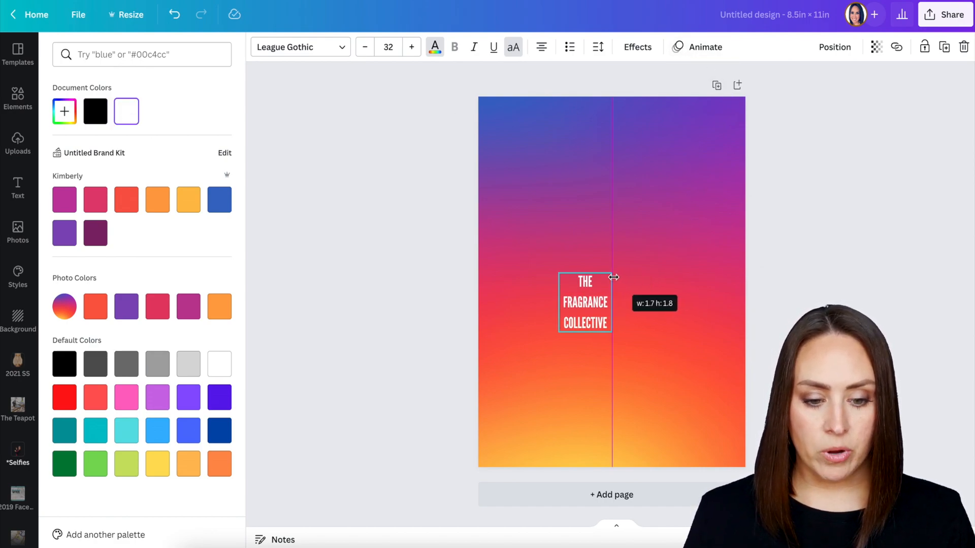
Step: Enlarge the title to size 161, fade it to pale pink, and rename the design
click(597, 47)
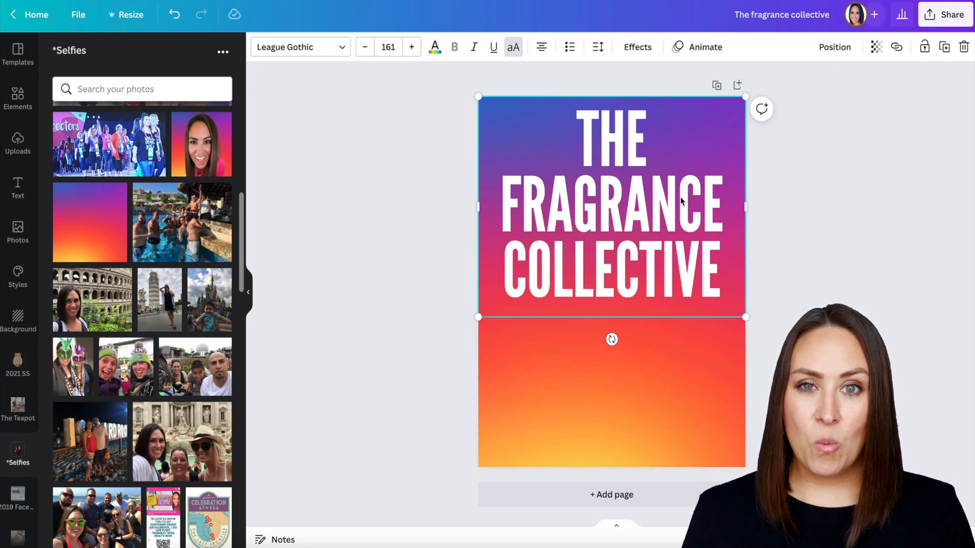
click(876, 47)
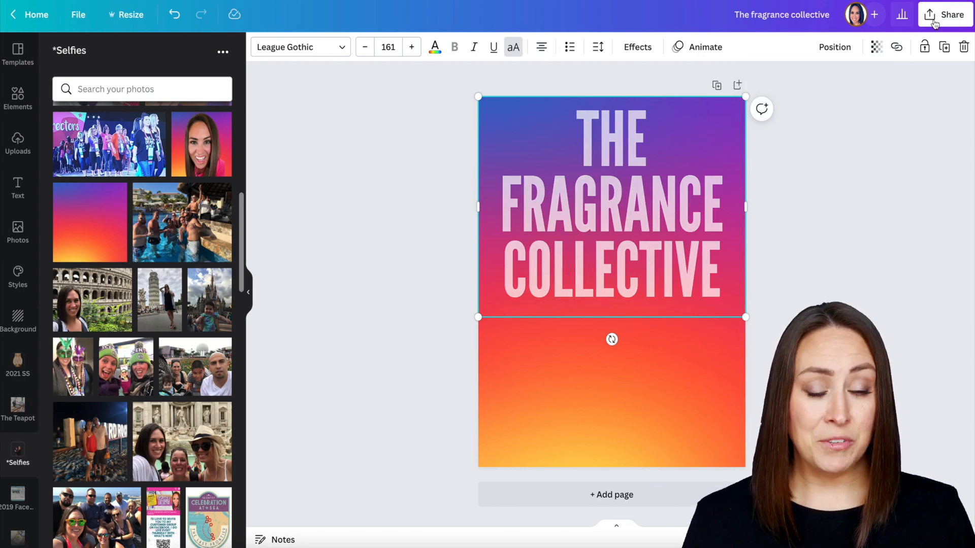
Step: Download the design as a PNG and place the uploaded image on page two
click(951, 15)
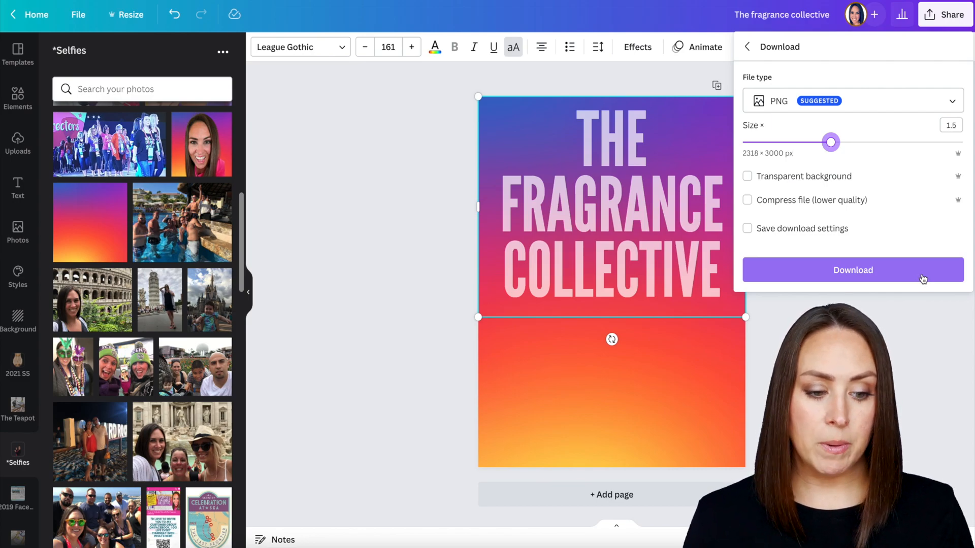
click(852, 269)
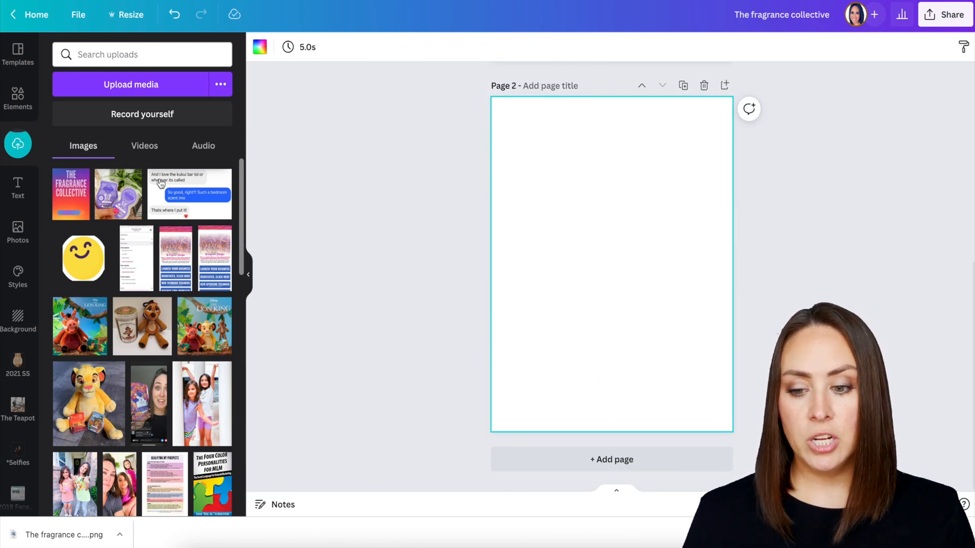
click(70, 194)
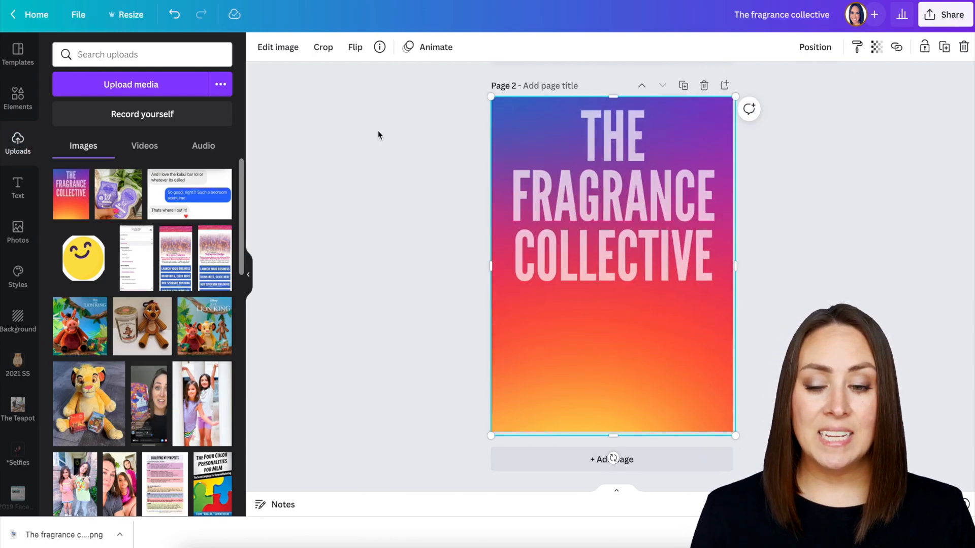
Step: Apply BG Remover to the page-two title image to strip its gradient
click(278, 47)
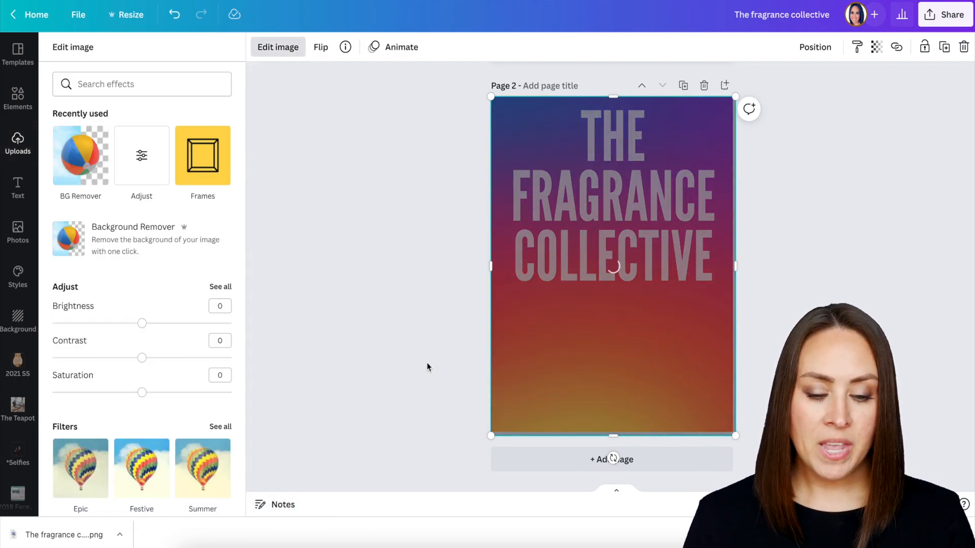
click(80, 156)
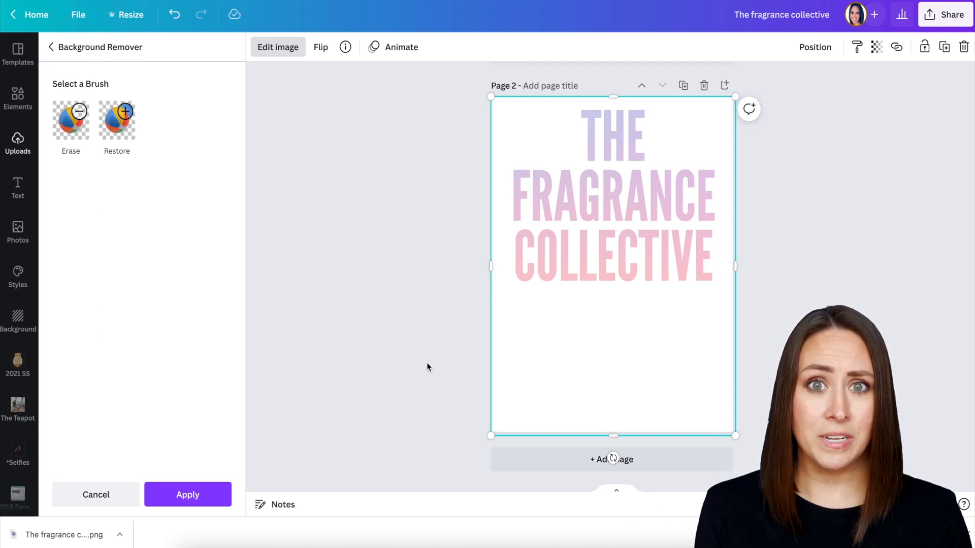
mouse_move(529, 167)
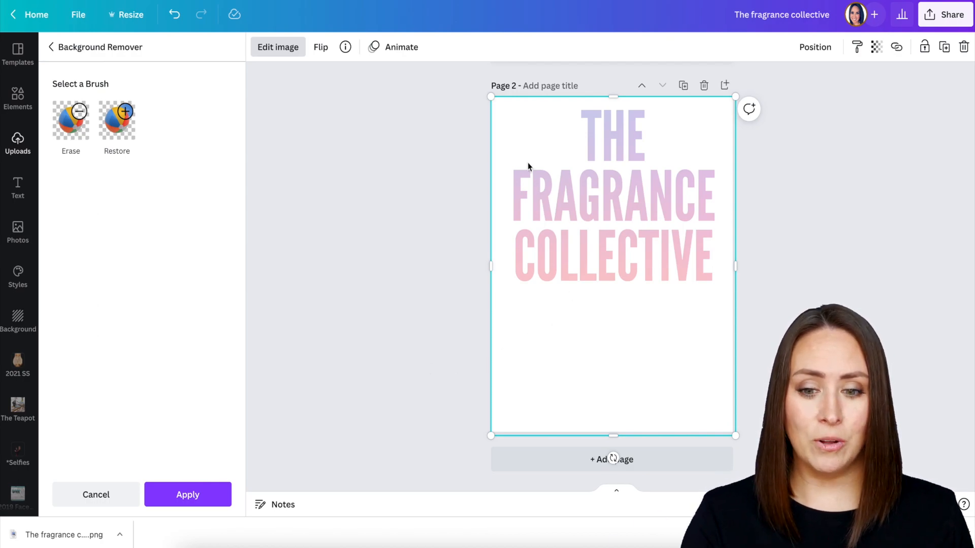
mouse_move(155, 526)
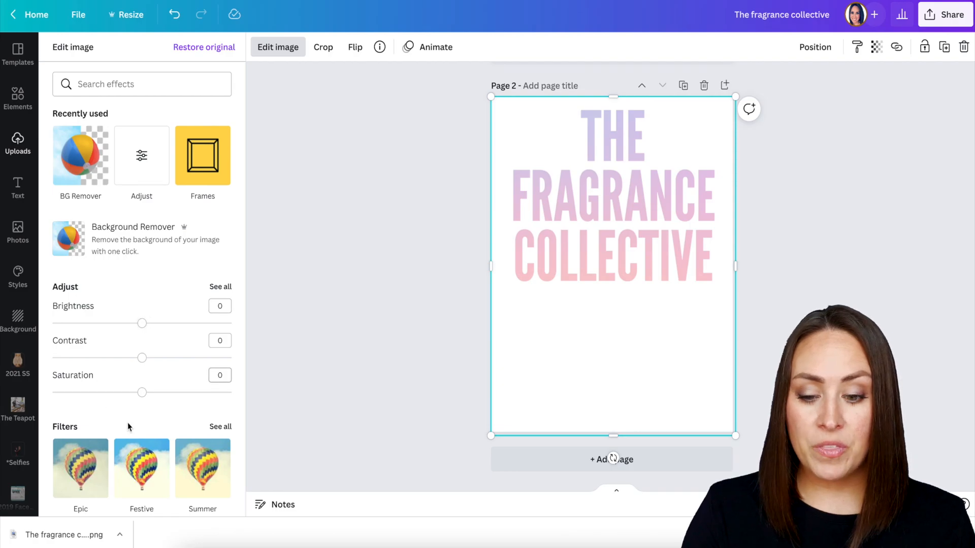
Step: Adjust the page-two image: brightness about -57, contrast 67, saturation 80
click(220, 286)
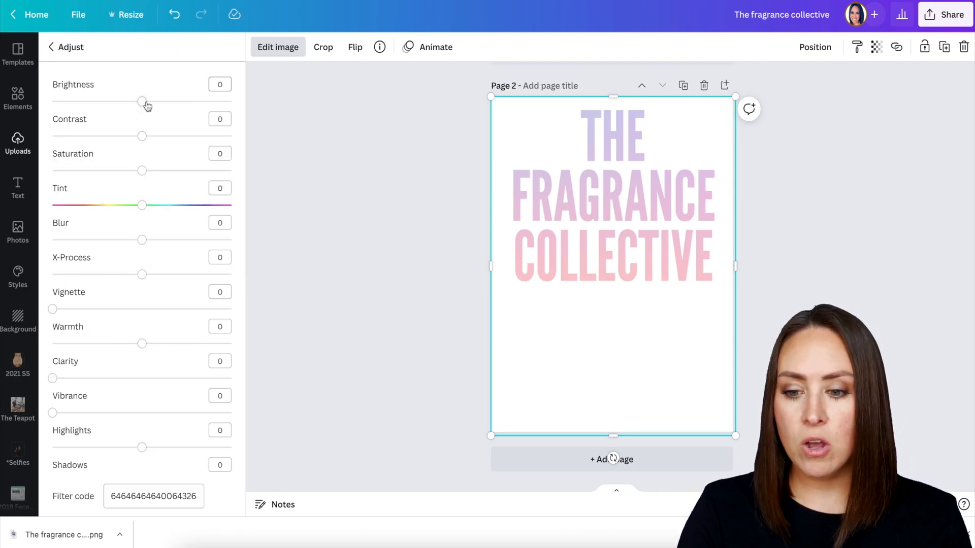
mouse_move(208, 73)
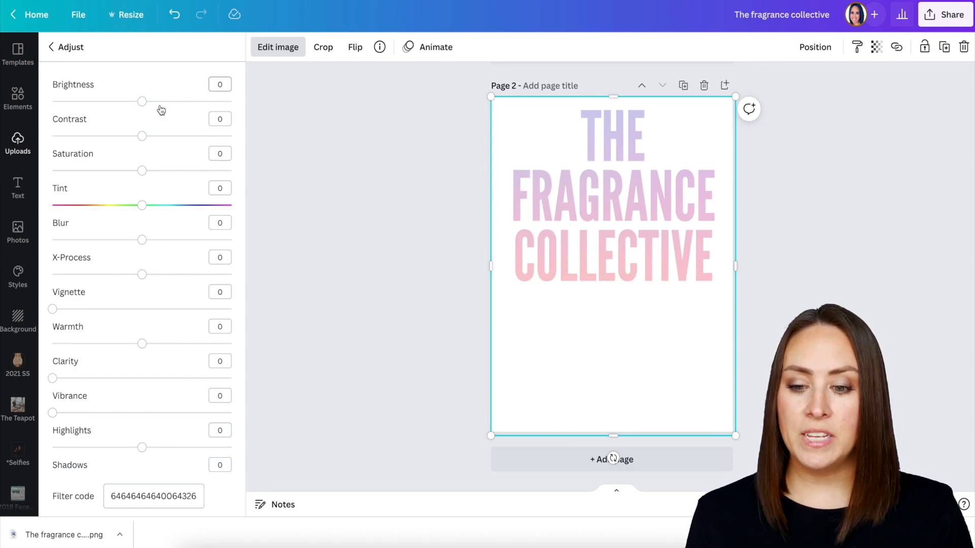
drag(142, 100, 139, 101)
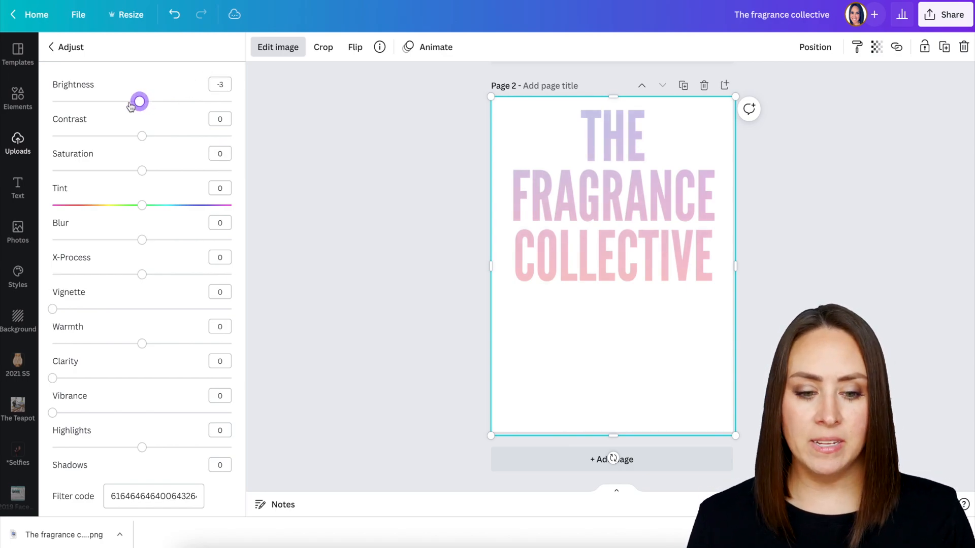
drag(139, 101, 112, 102)
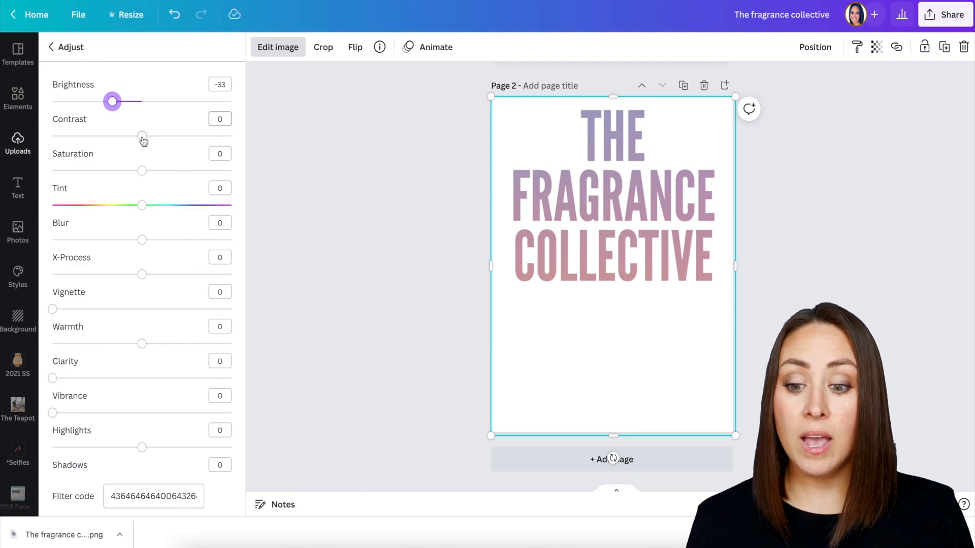
drag(141, 136, 195, 136)
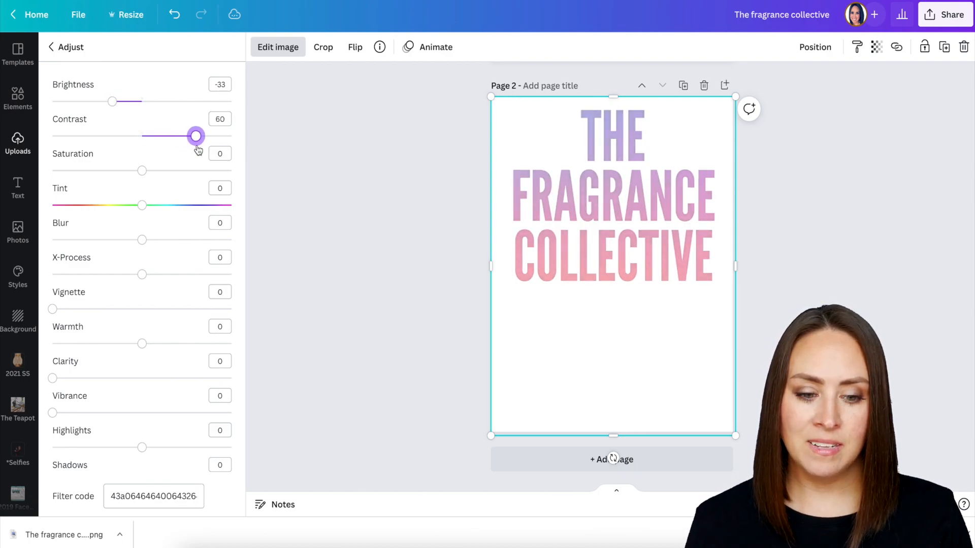
drag(142, 170, 197, 170)
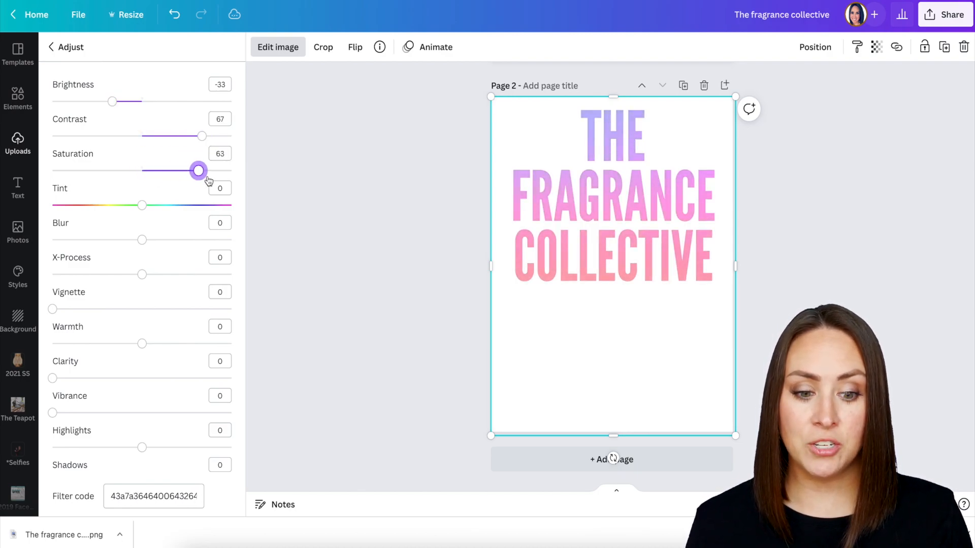
drag(197, 170, 213, 170)
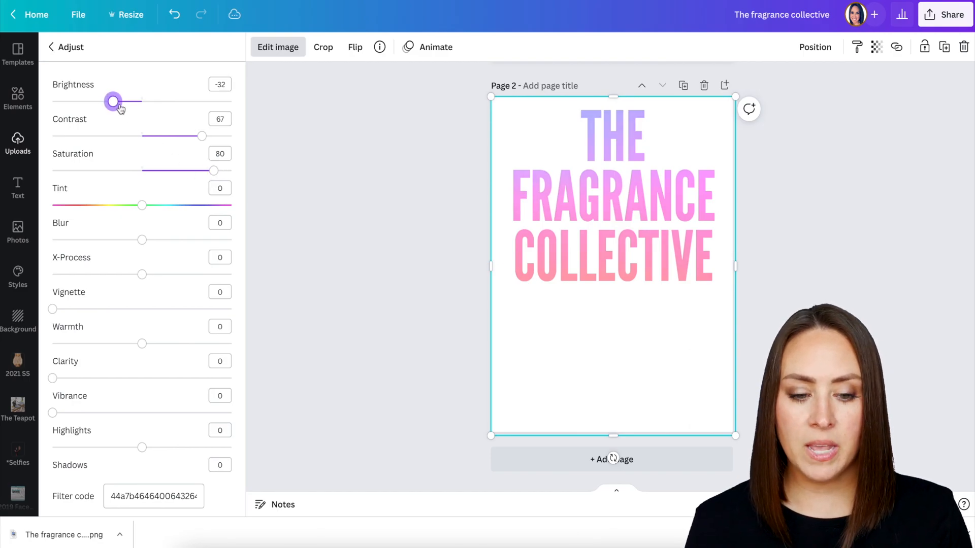
drag(112, 101, 87, 100)
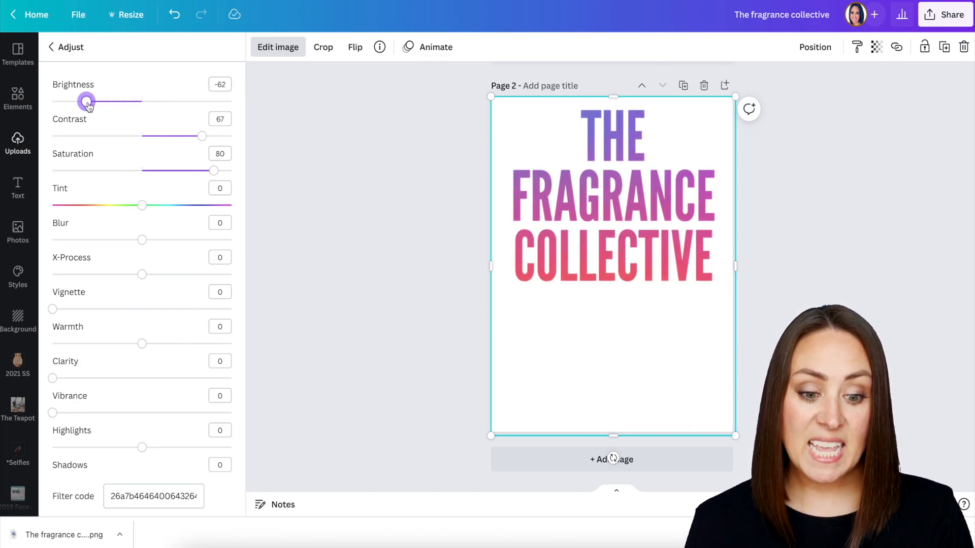
drag(85, 102, 91, 102)
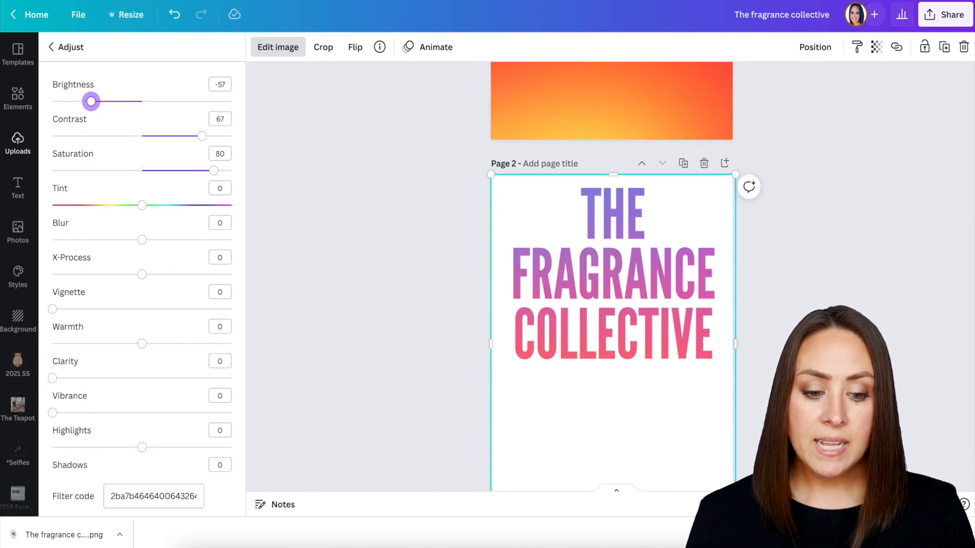
Step: Place the uploaded gradient title image on a new third page and edit it
click(17, 141)
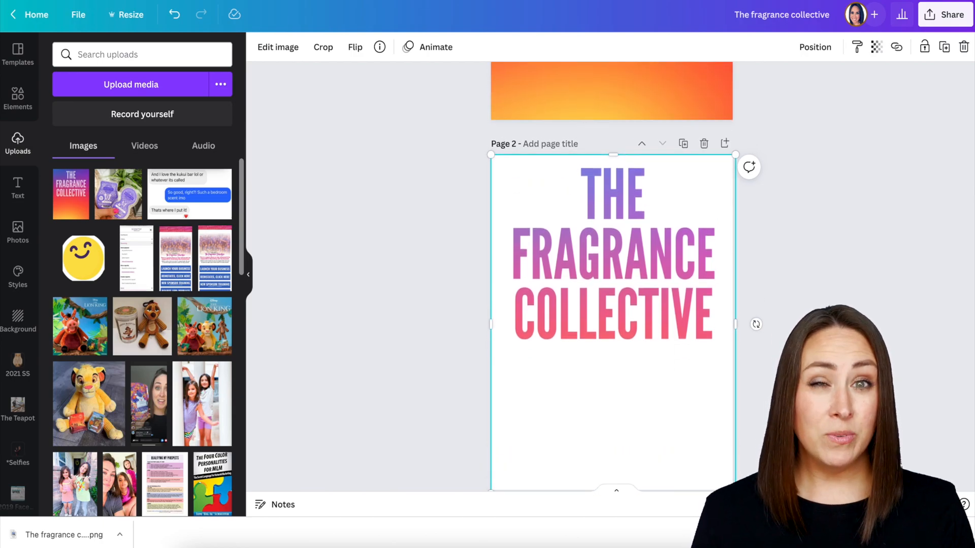
mouse_move(822, 278)
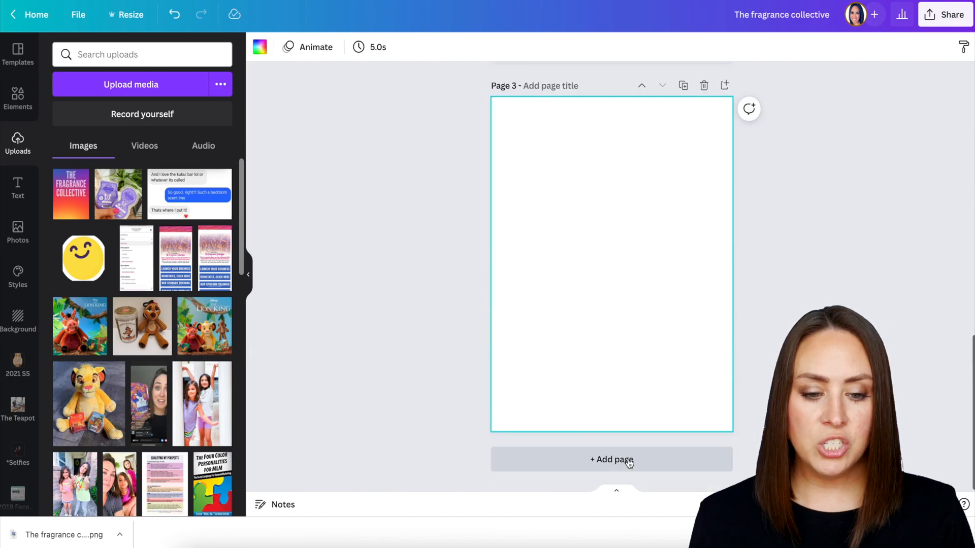
click(71, 194)
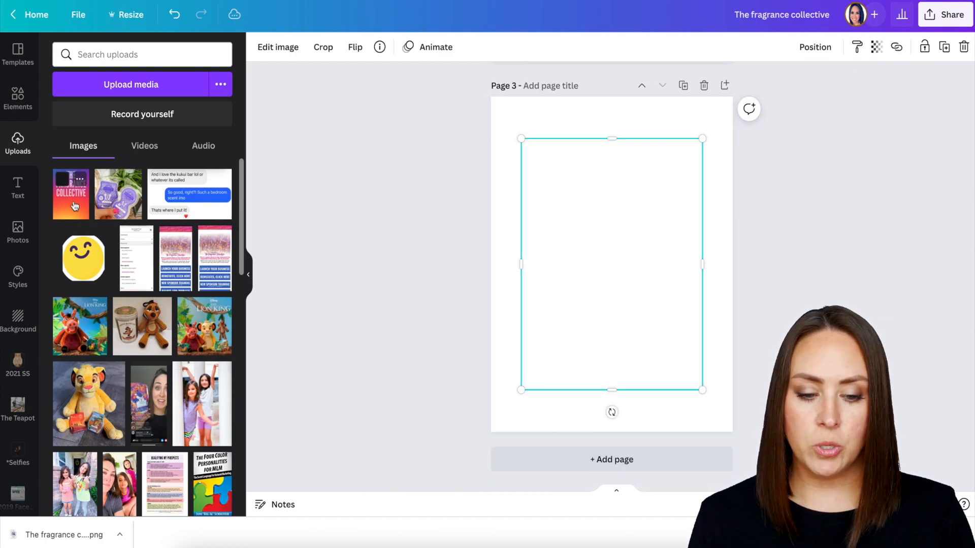
click(278, 47)
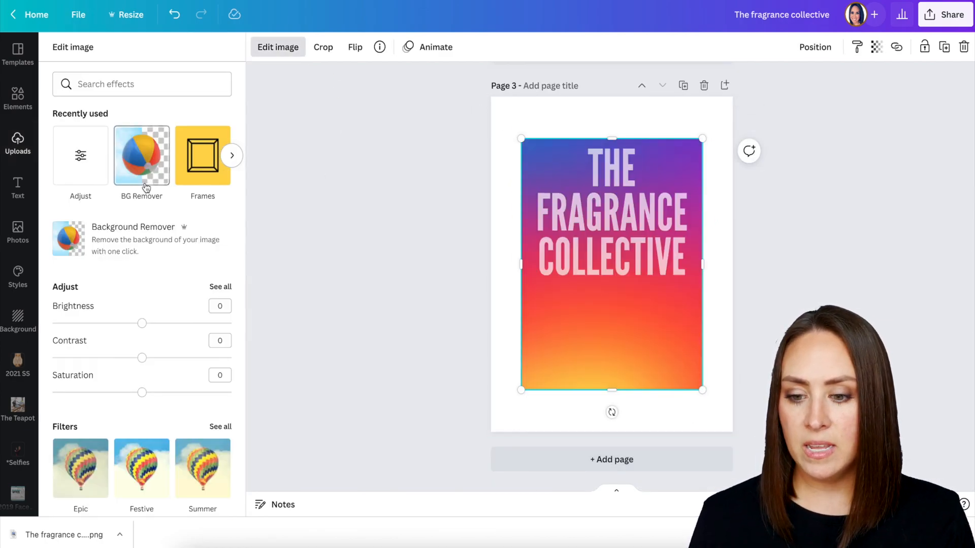
Step: Remove page three's image background and touch up the cutout with a size-4 erase brush
click(141, 155)
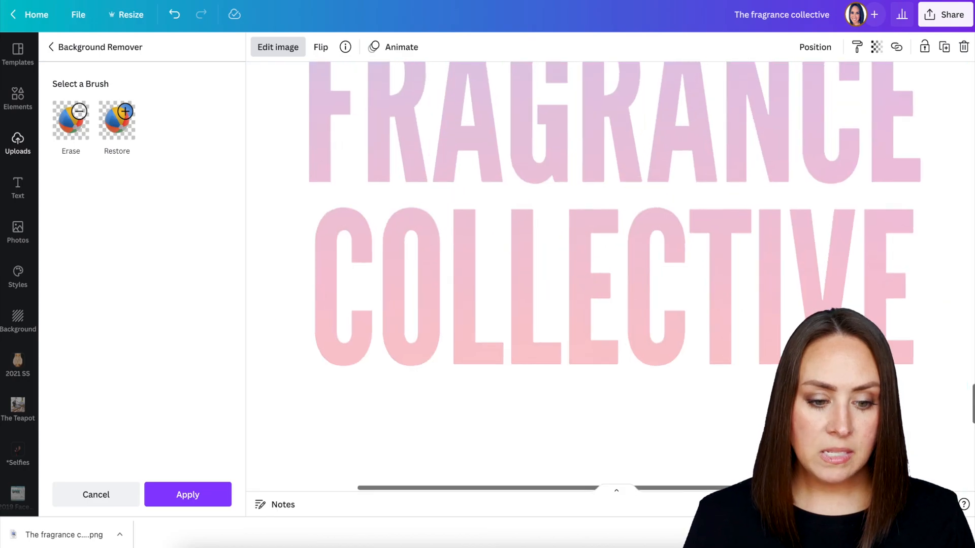
mouse_move(748, 248)
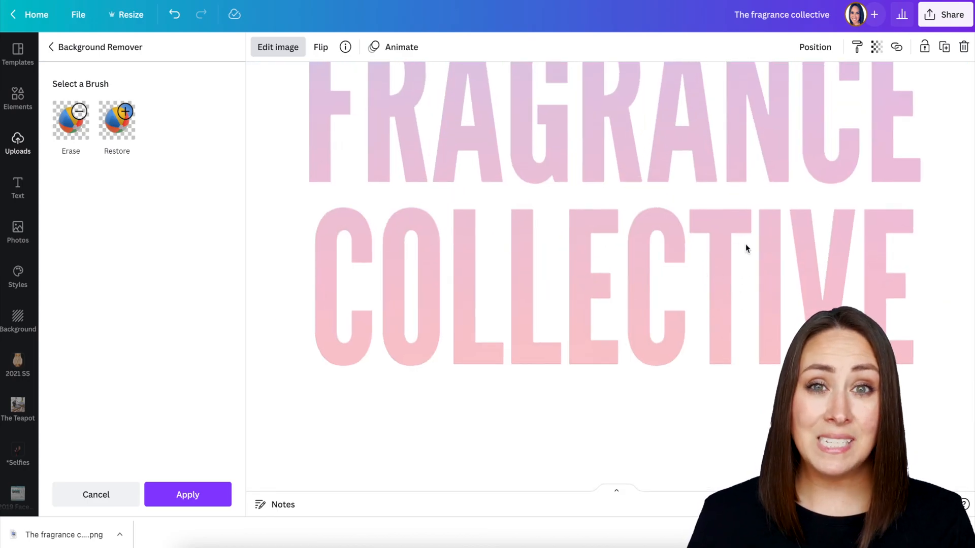
click(71, 120)
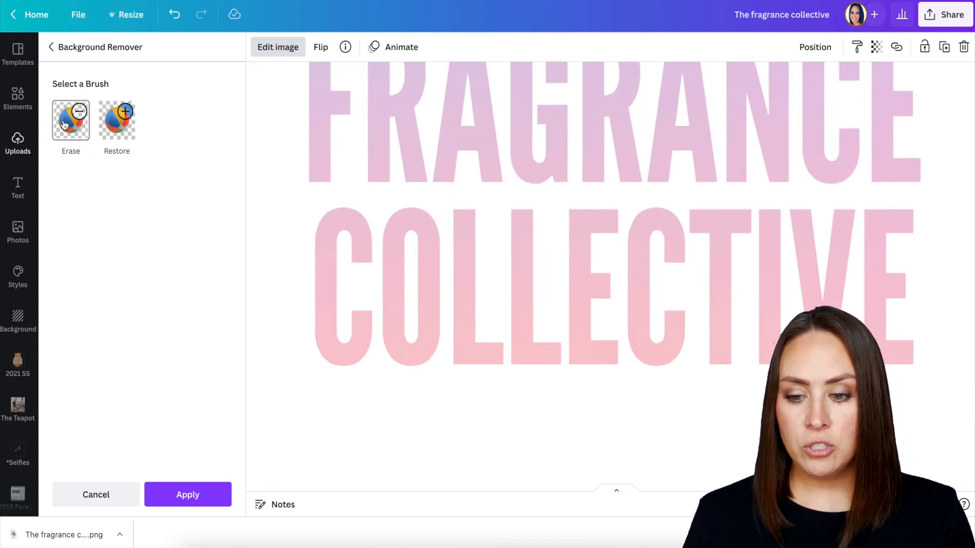
click(71, 119)
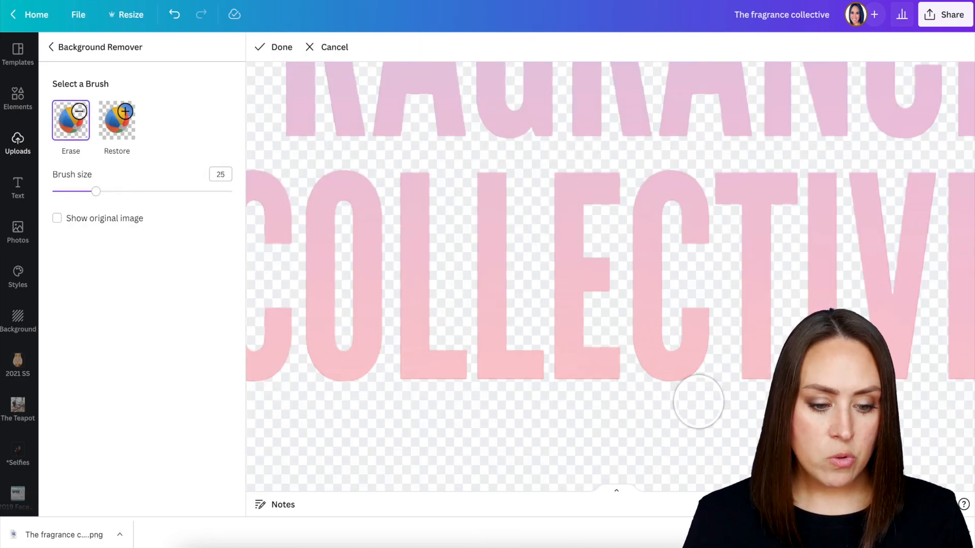
drag(95, 191, 62, 191)
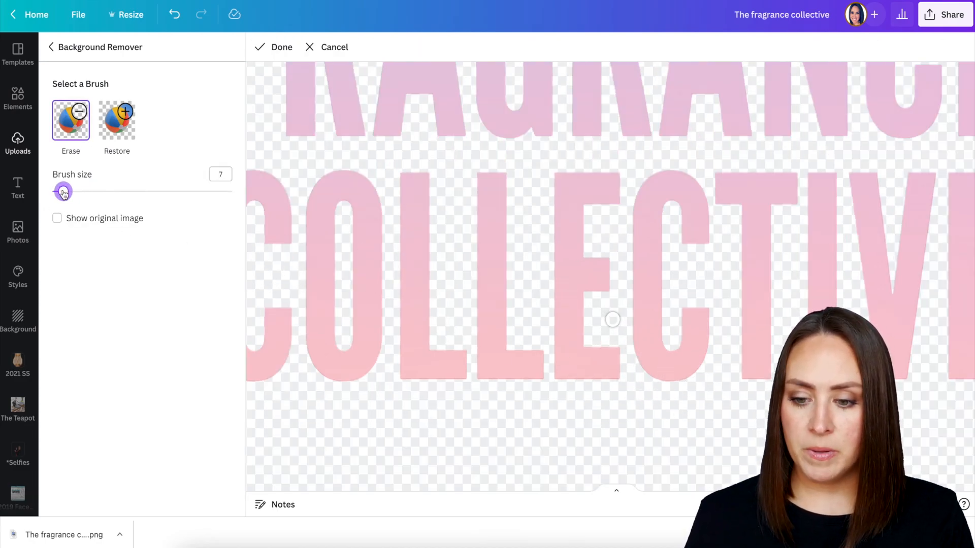
drag(63, 191, 57, 192)
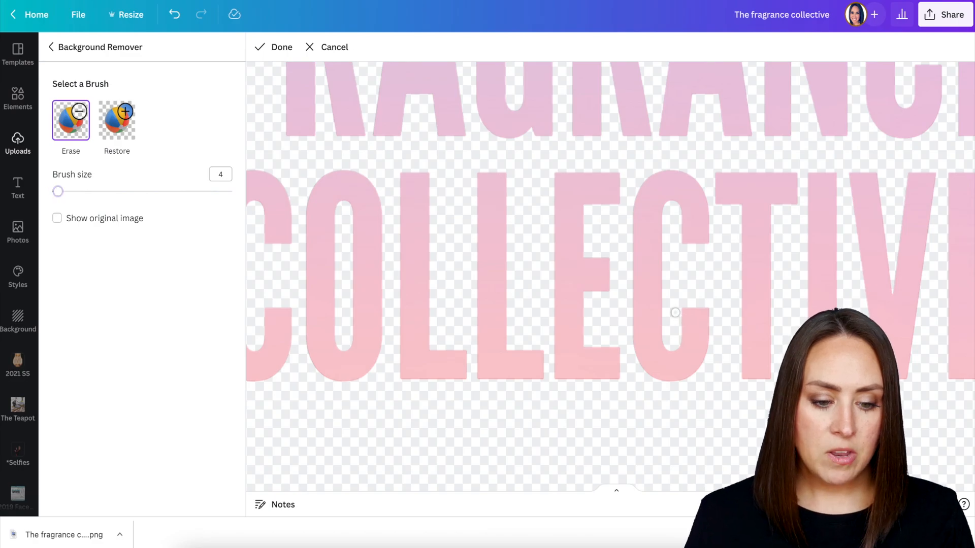
mouse_move(672, 217)
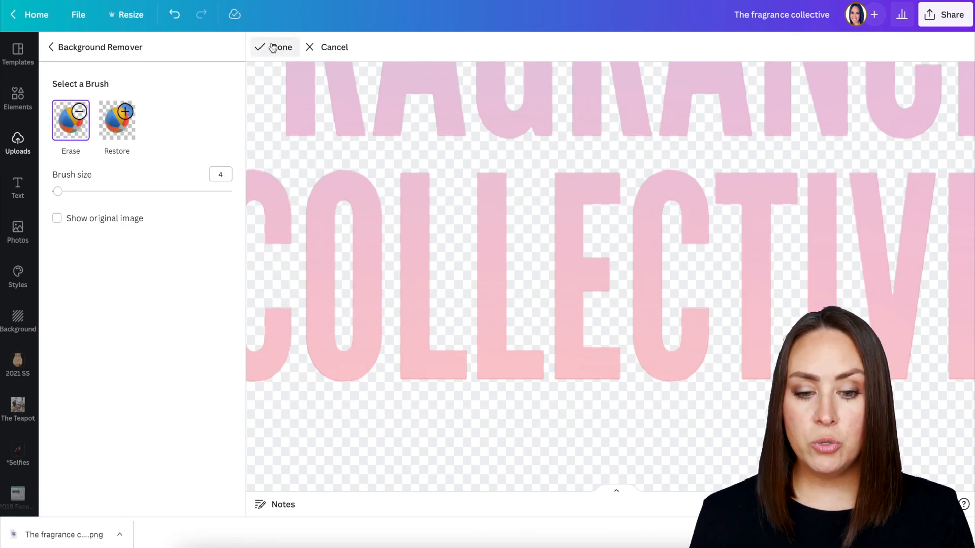
click(280, 46)
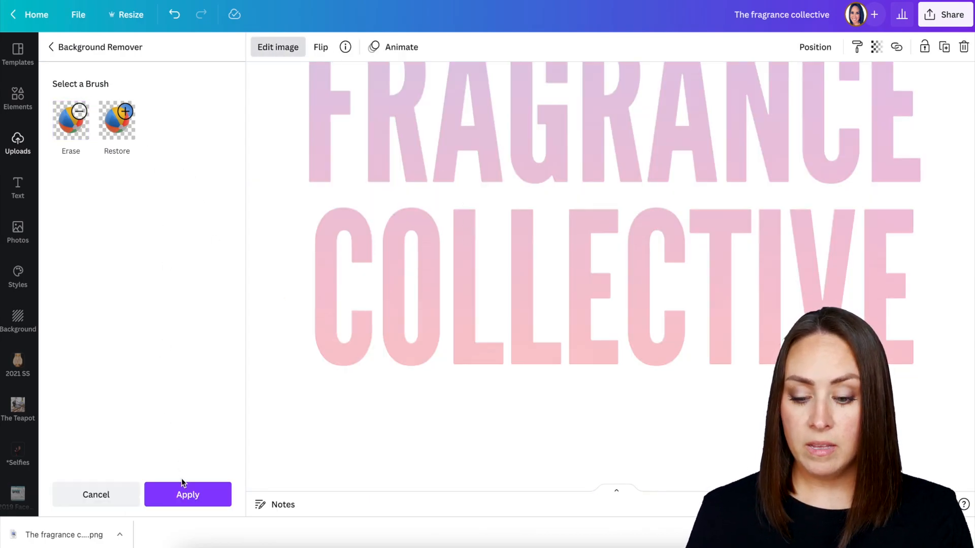